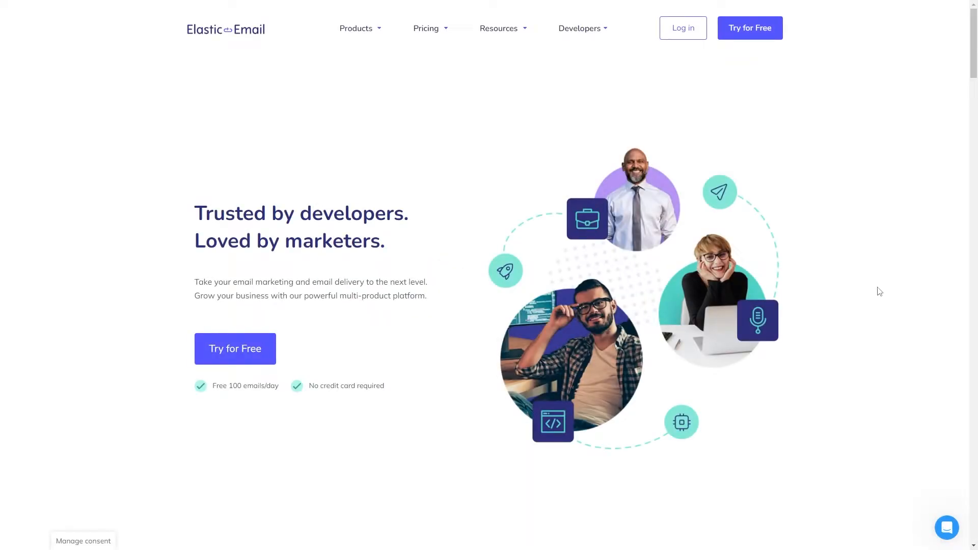
{"action": "mouse_move", "coordinate": [856, 280]}
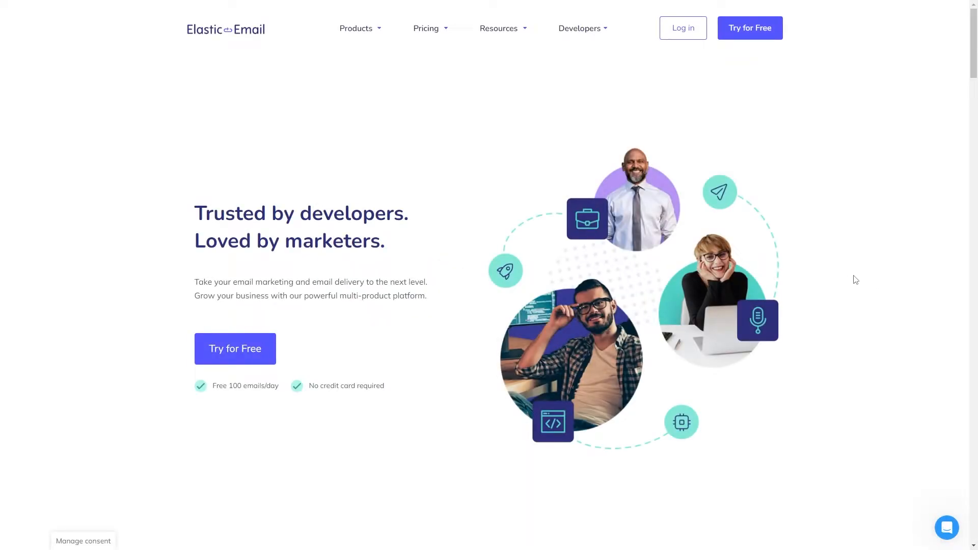
{"action": "mouse_move", "coordinate": [847, 269]}
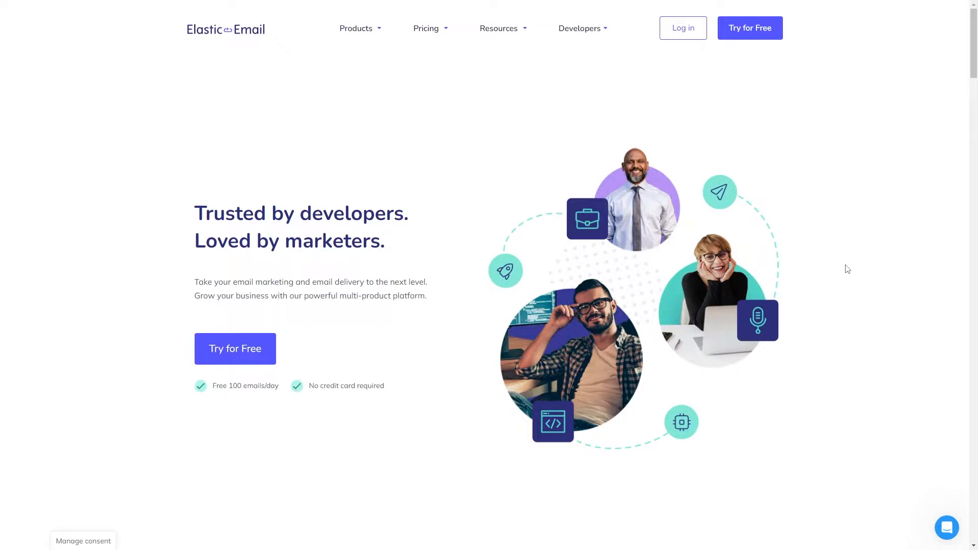
{"action": "mouse_move", "coordinate": [832, 263]}
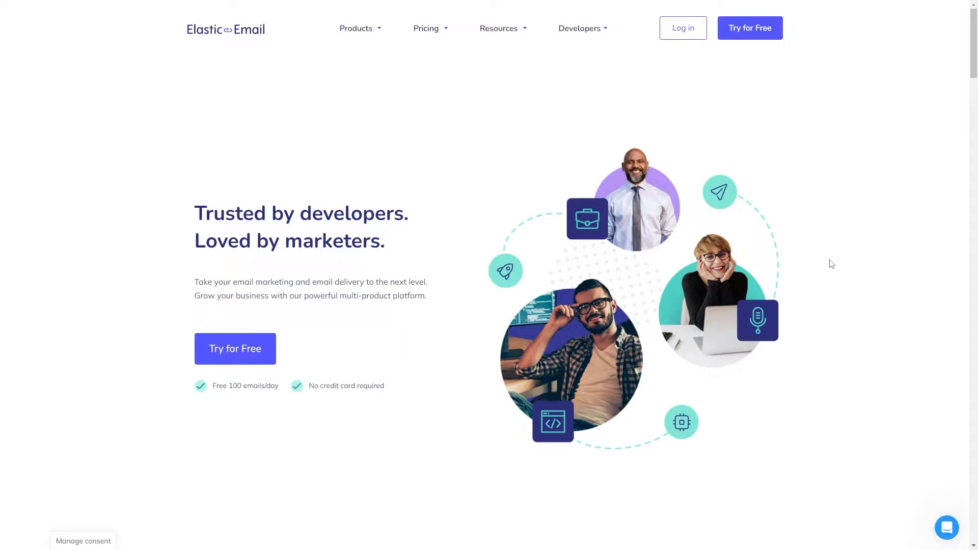
{"action": "mouse_move", "coordinate": [816, 260]}
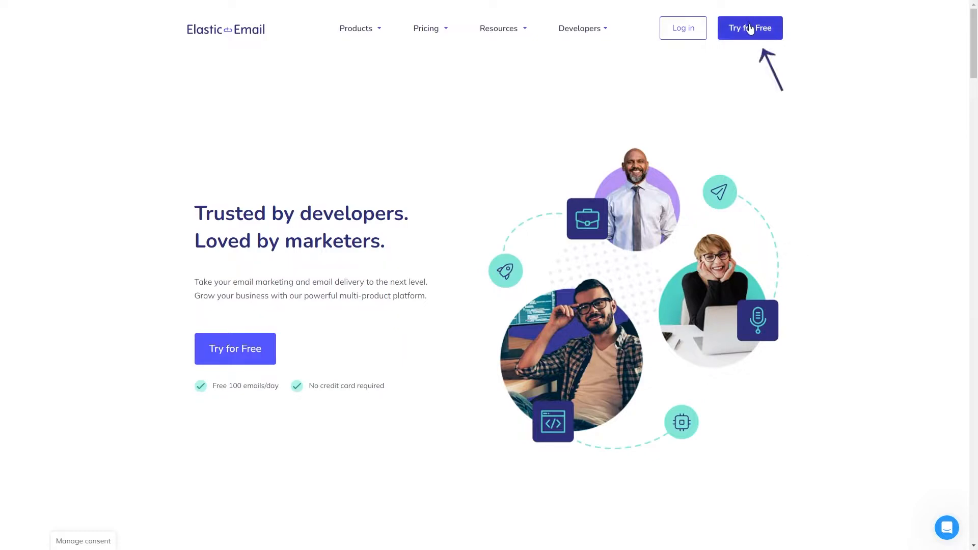
- Begin the free sign-up via Try for Free to reach the product choice page
{"action": "left_click", "coordinate": [750, 27]}
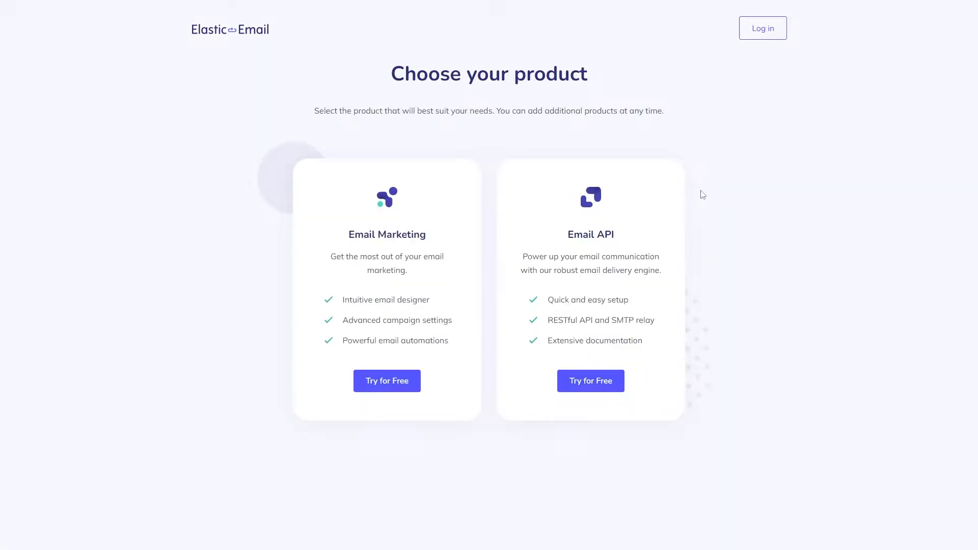
{"action": "mouse_move", "coordinate": [462, 314]}
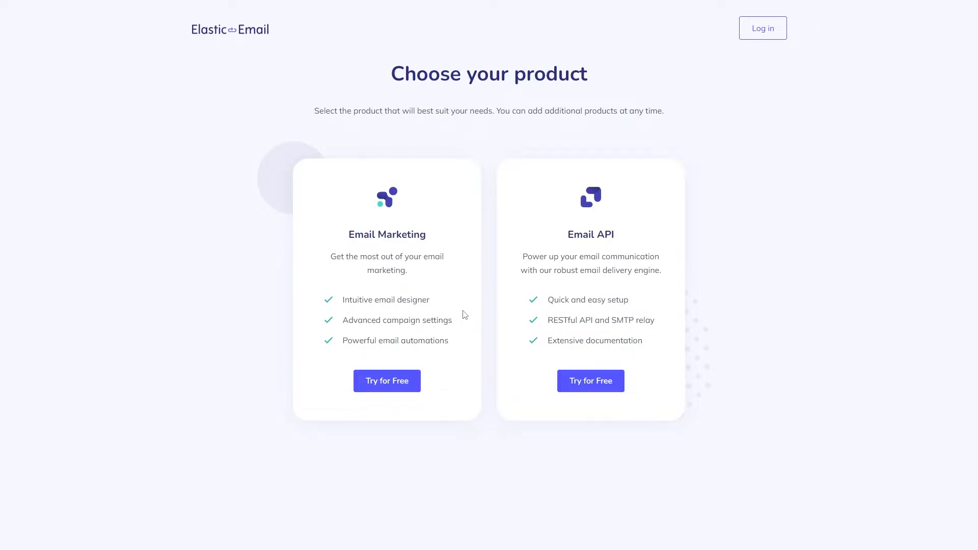
- Open the Email Marketing card and scroll through its landing page
{"action": "left_click", "coordinate": [386, 381]}
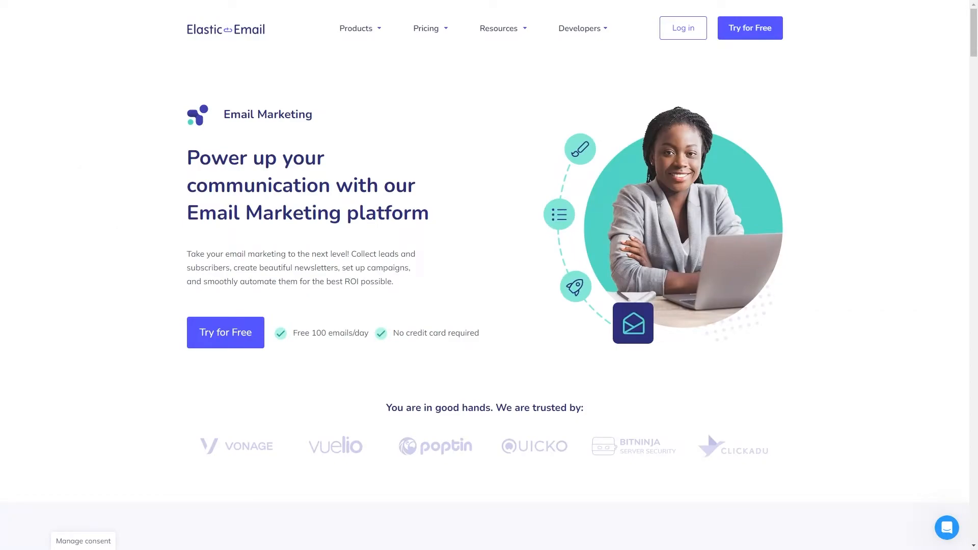
{"action": "scroll", "scroll_direction": "down", "scroll_amount": 3}
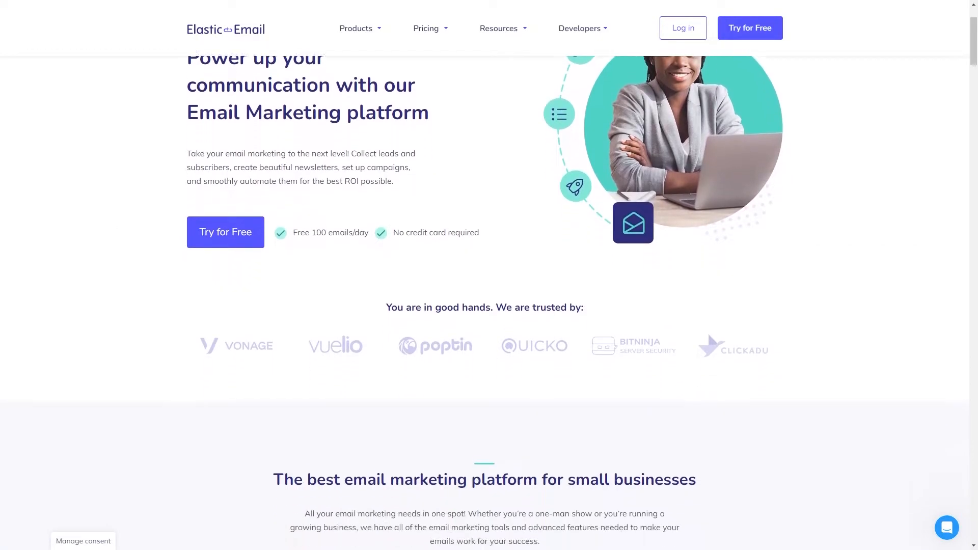
{"action": "scroll", "scroll_direction": "down", "scroll_amount": 3}
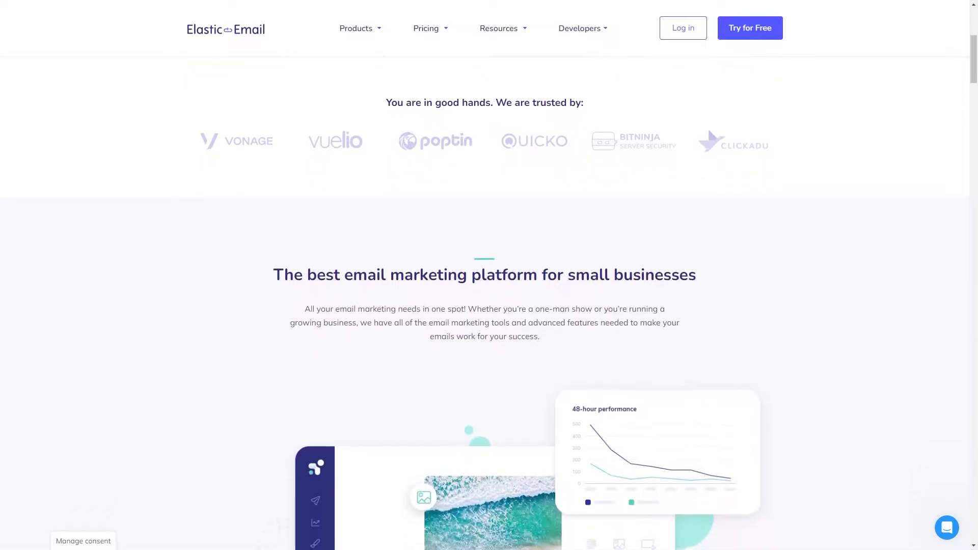
{"action": "scroll", "scroll_direction": "down", "scroll_amount": 3}
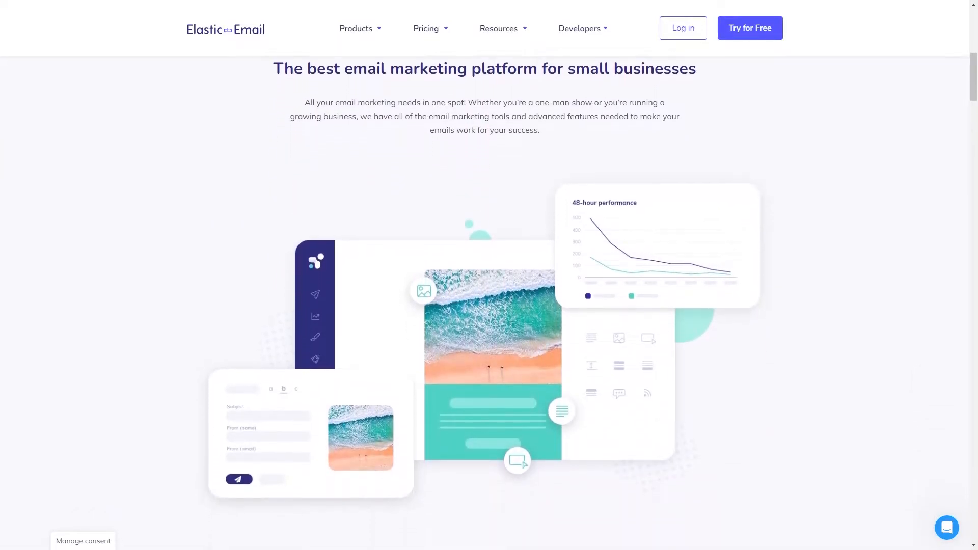
{"action": "scroll", "scroll_direction": "down", "scroll_amount": 3}
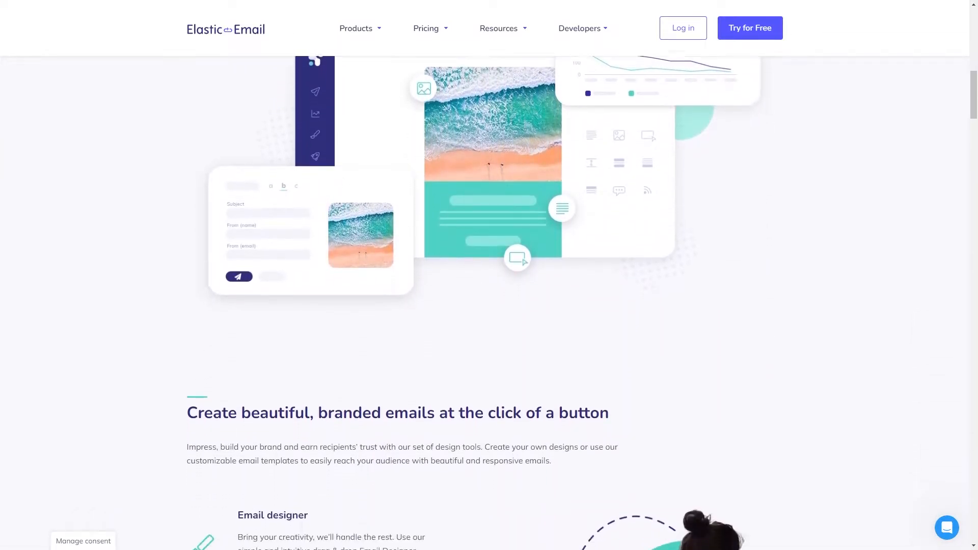
{"action": "scroll", "scroll_direction": "down", "scroll_amount": 3}
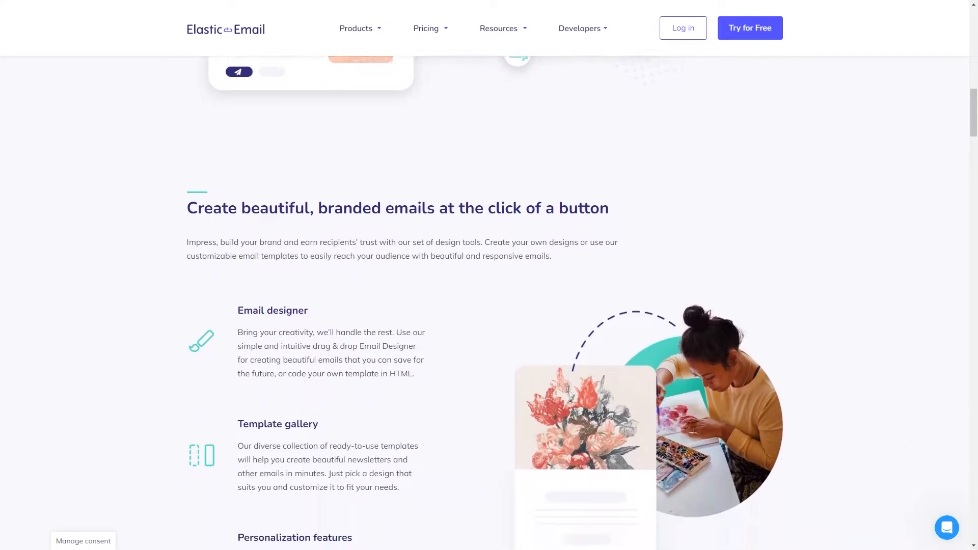
{"action": "scroll", "scroll_direction": "down", "scroll_amount": 3}
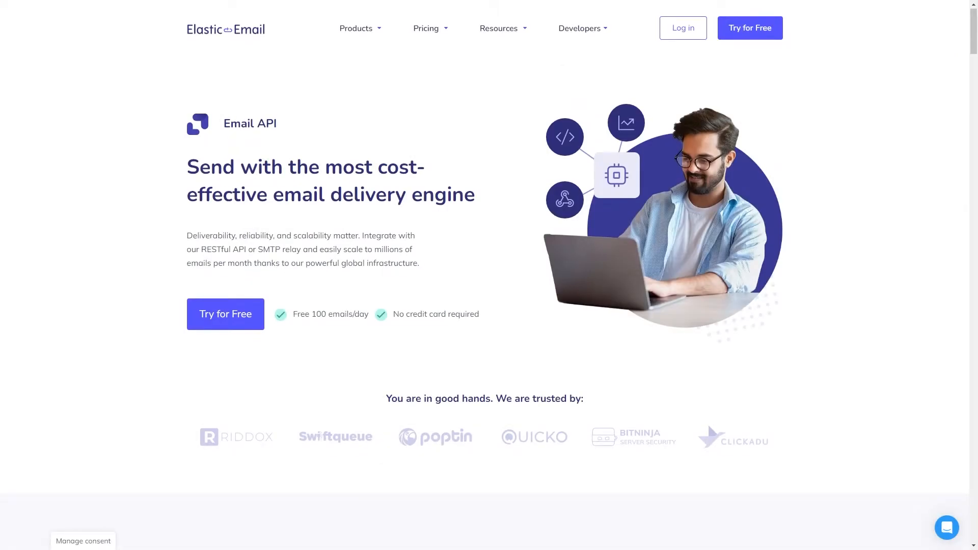
- Scroll down the Email API landing page, then return to Choose your product
{"action": "scroll", "scroll_direction": "down", "scroll_amount": 3}
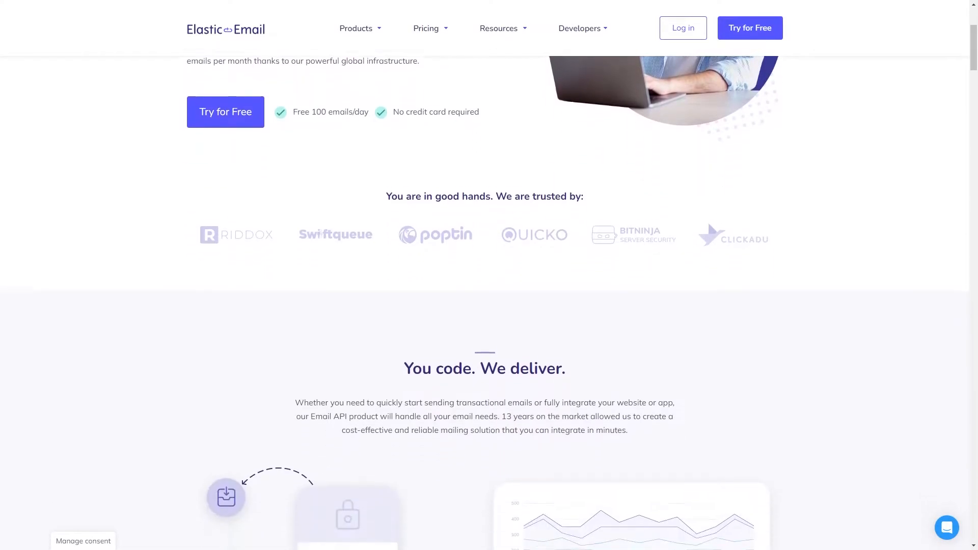
{"action": "scroll", "scroll_direction": "down", "scroll_amount": 3}
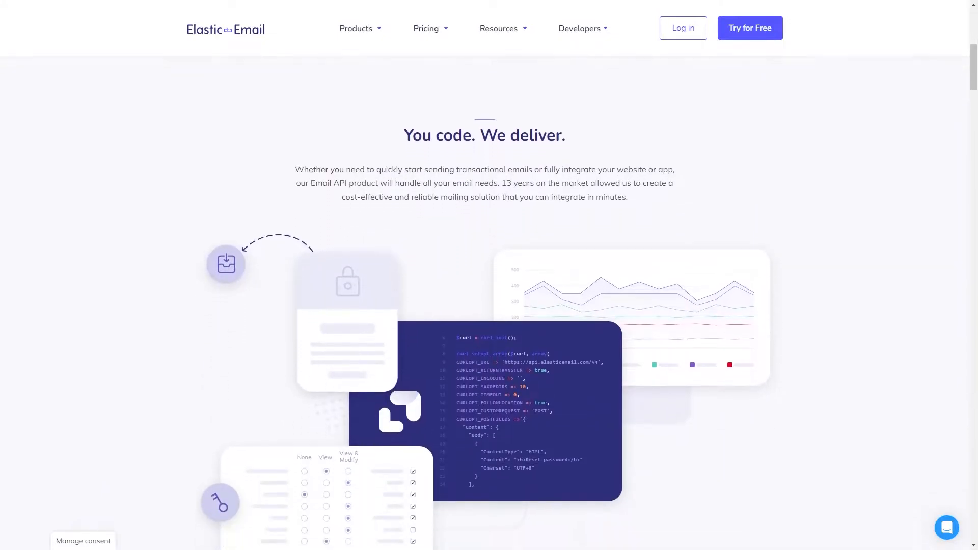
{"action": "scroll", "scroll_direction": "down", "scroll_amount": 3}
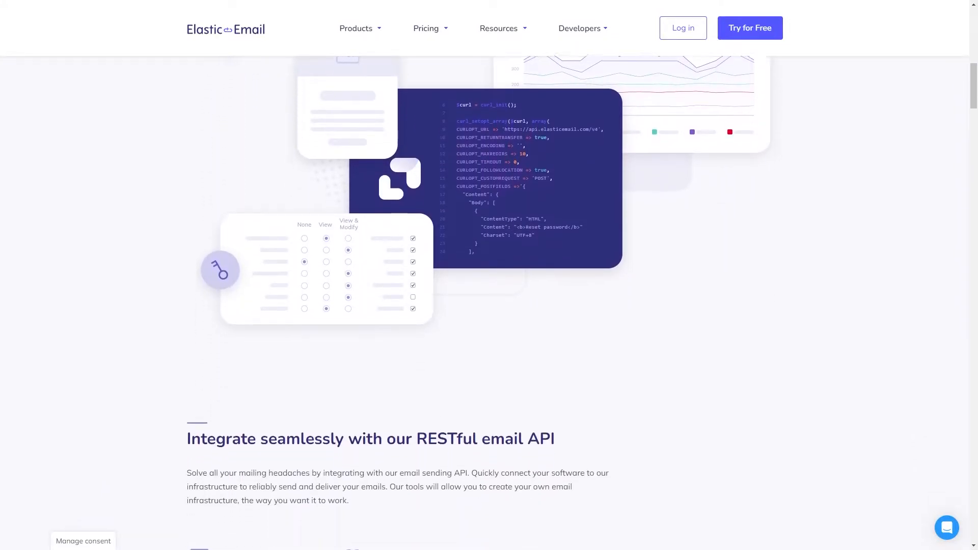
{"action": "scroll", "scroll_direction": "down", "scroll_amount": 3}
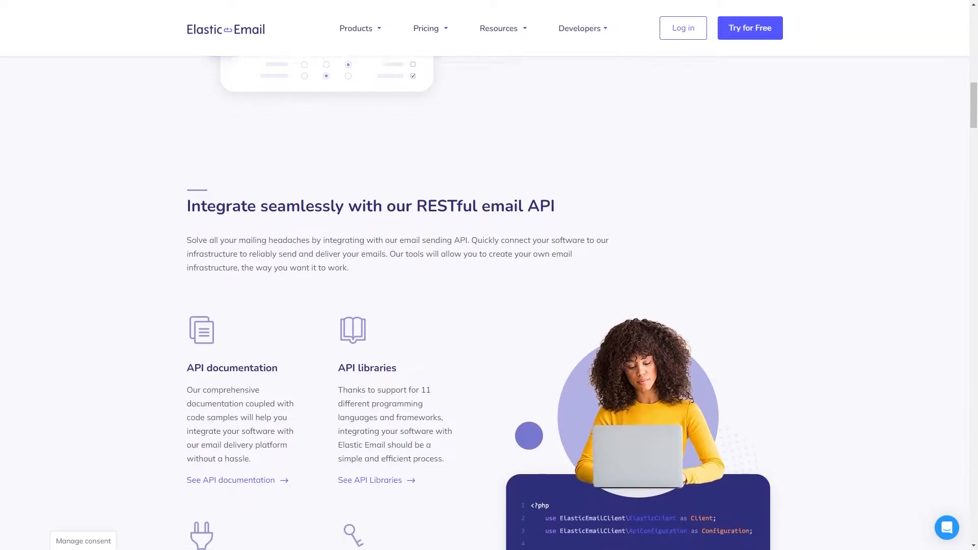
{"action": "scroll", "scroll_direction": "down", "scroll_amount": 3}
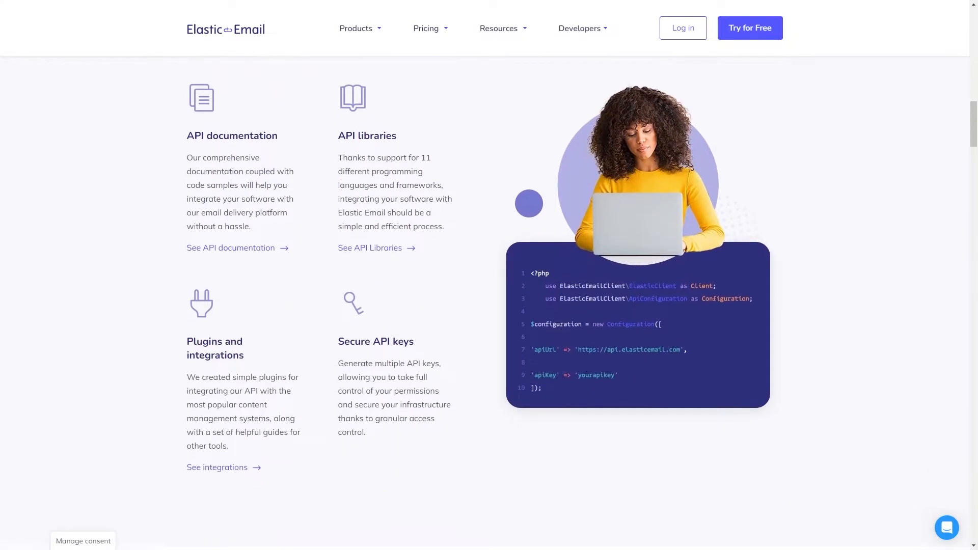
{"action": "scroll", "scroll_direction": "down", "scroll_amount": 3}
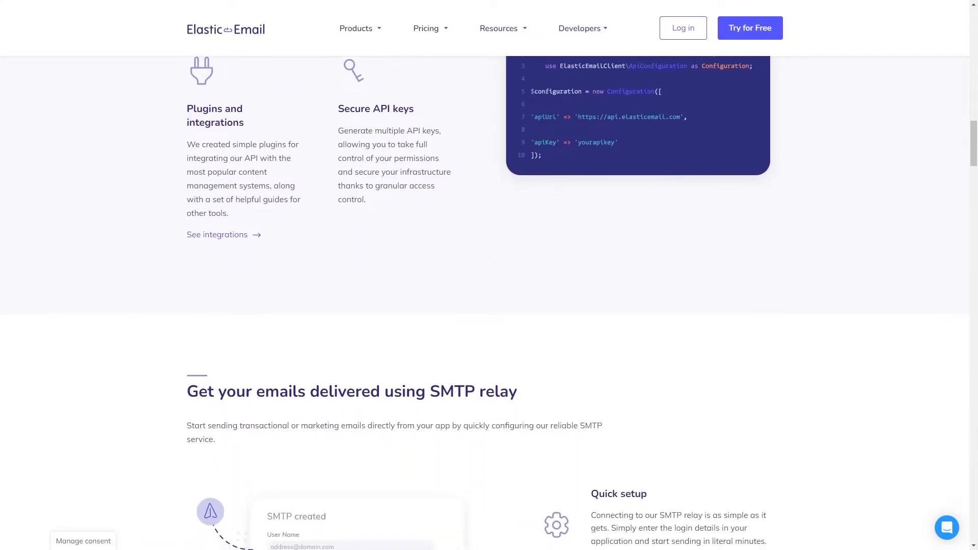
{"action": "left_click", "coordinate": [749, 27]}
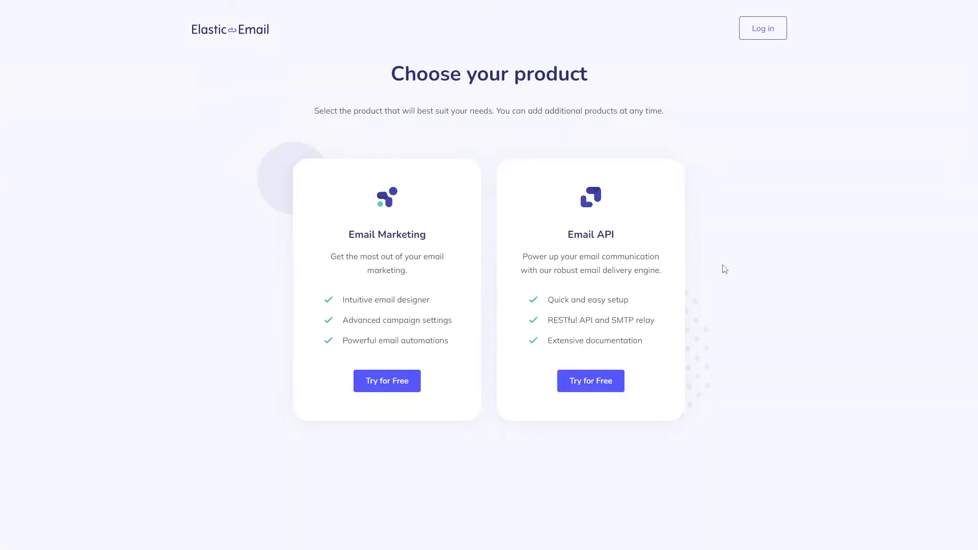
{"action": "mouse_move", "coordinate": [402, 338]}
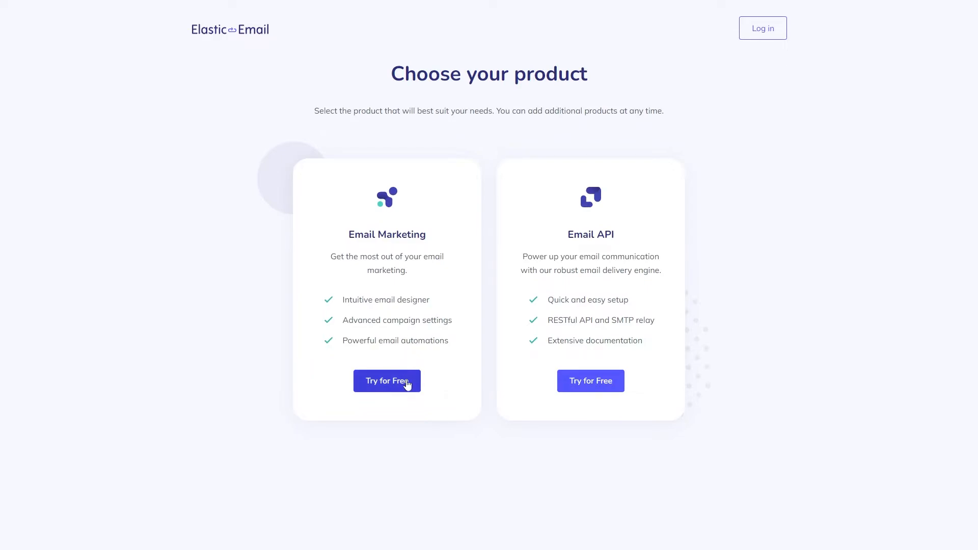
- Pick Try for Free under Email Marketing to open the sign-up form
{"action": "left_click", "coordinate": [386, 380]}
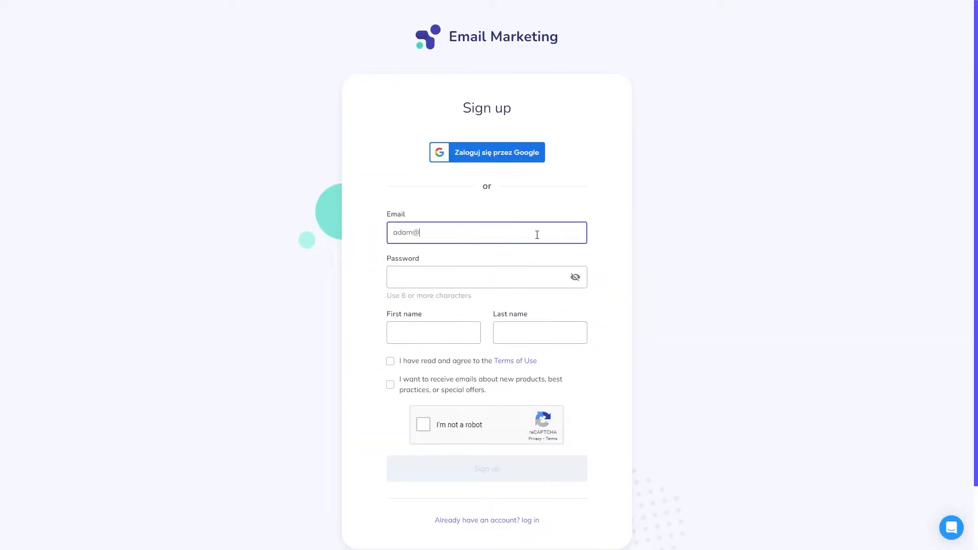
- Fill in the sign-up form with email and name 'Elastic', pass reCAPTCHA, and submit
{"action": "type", "text": "elasticemail.com"}
{"action": "left_click", "coordinate": [433, 333]}
{"action": "type", "text": "Adam"}
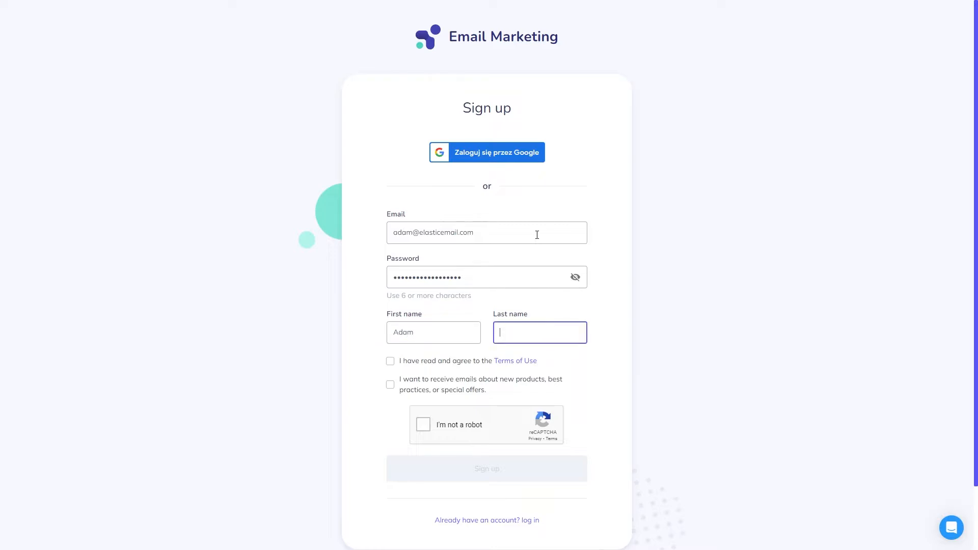
{"action": "type", "text": "Elastic"}
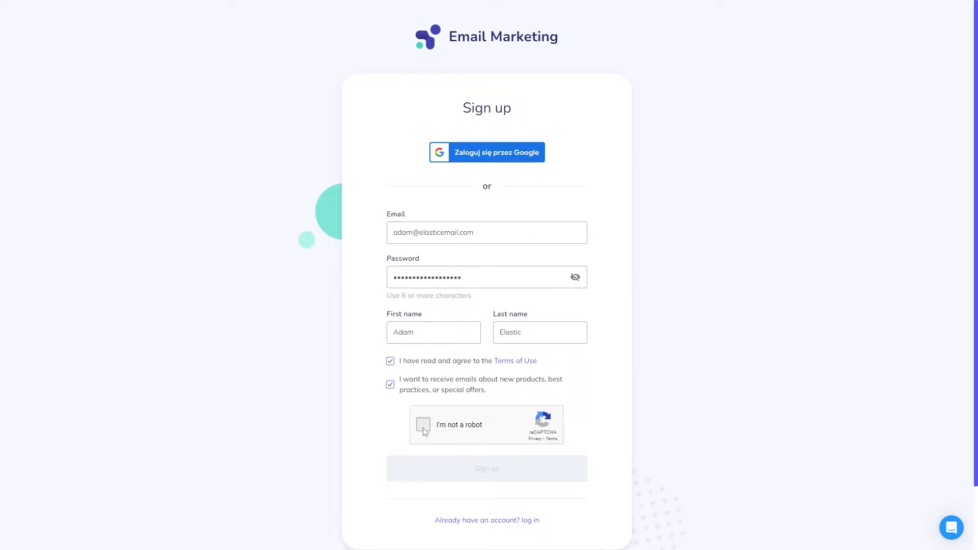
{"action": "left_click", "coordinate": [423, 425]}
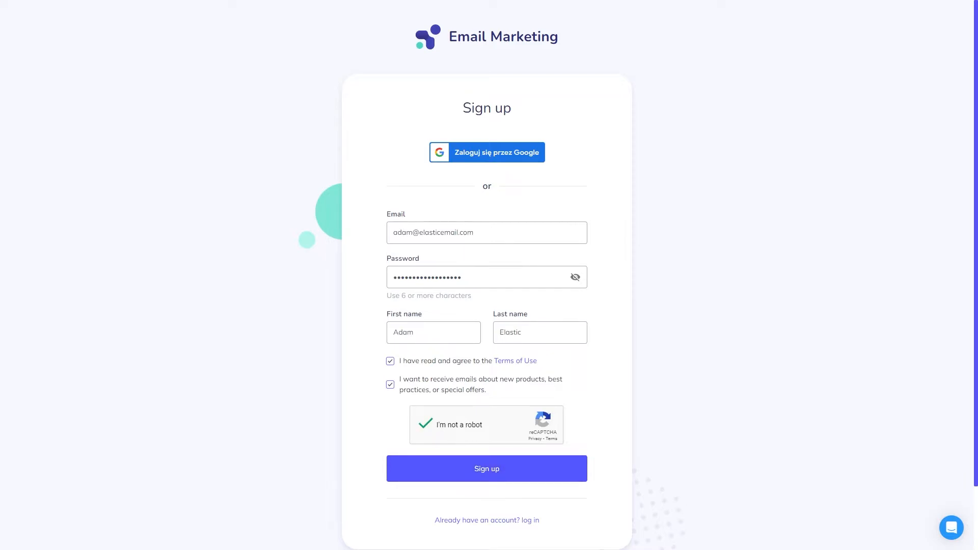
{"action": "left_click", "coordinate": [486, 469]}
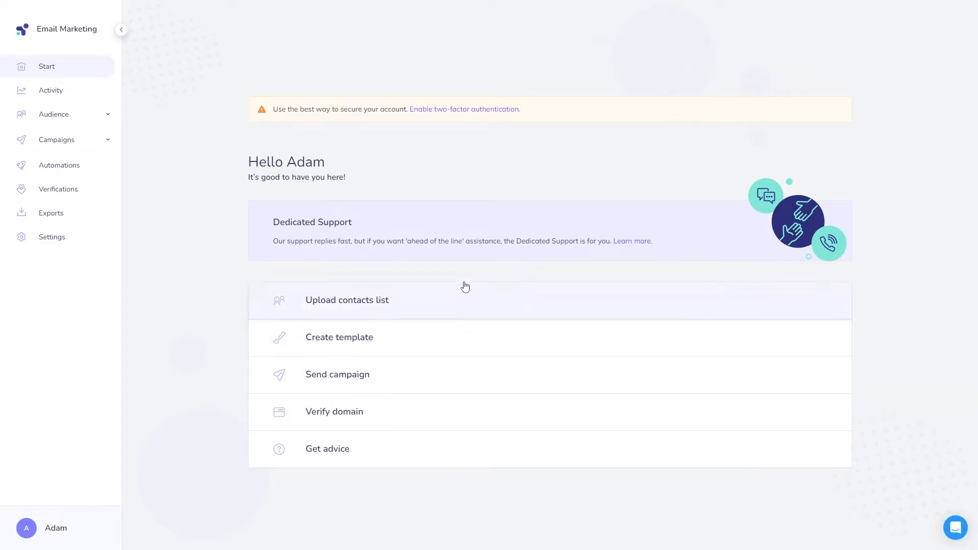
{"action": "mouse_move", "coordinate": [172, 134]}
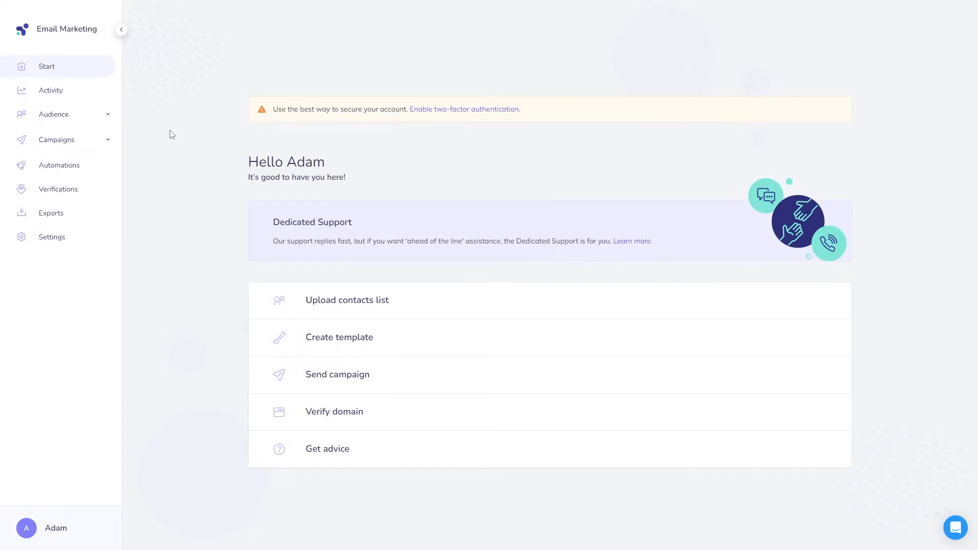
{"action": "mouse_move", "coordinate": [162, 113]}
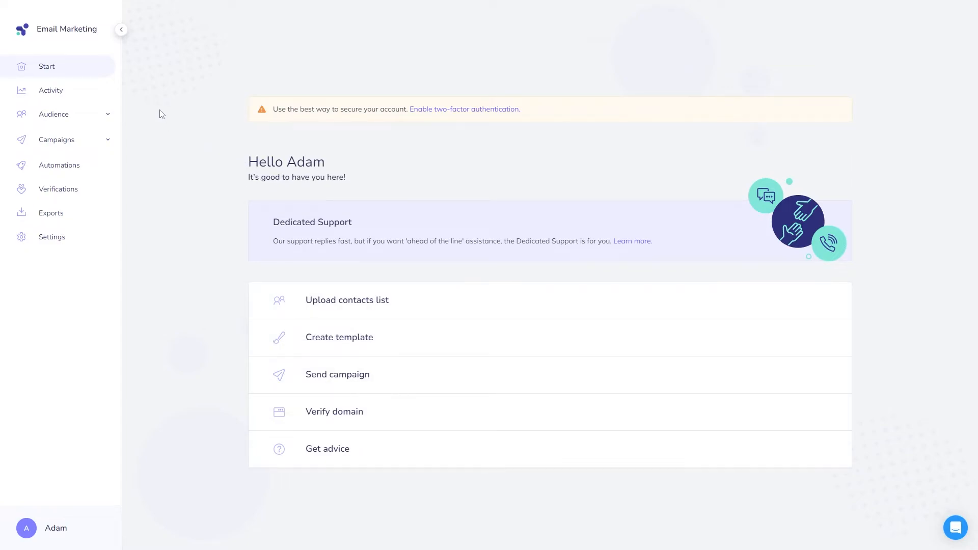
{"action": "mouse_move", "coordinate": [154, 110]}
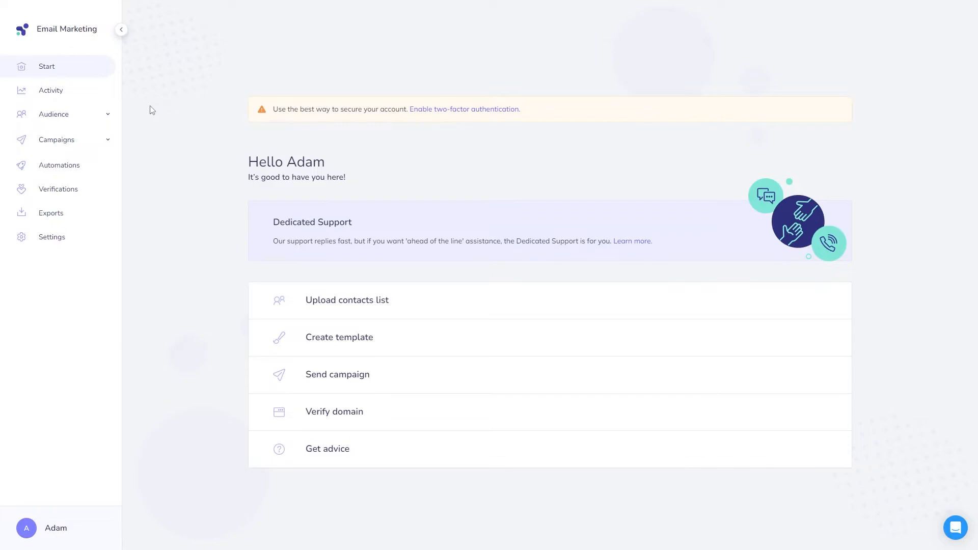
{"action": "mouse_move", "coordinate": [94, 101]}
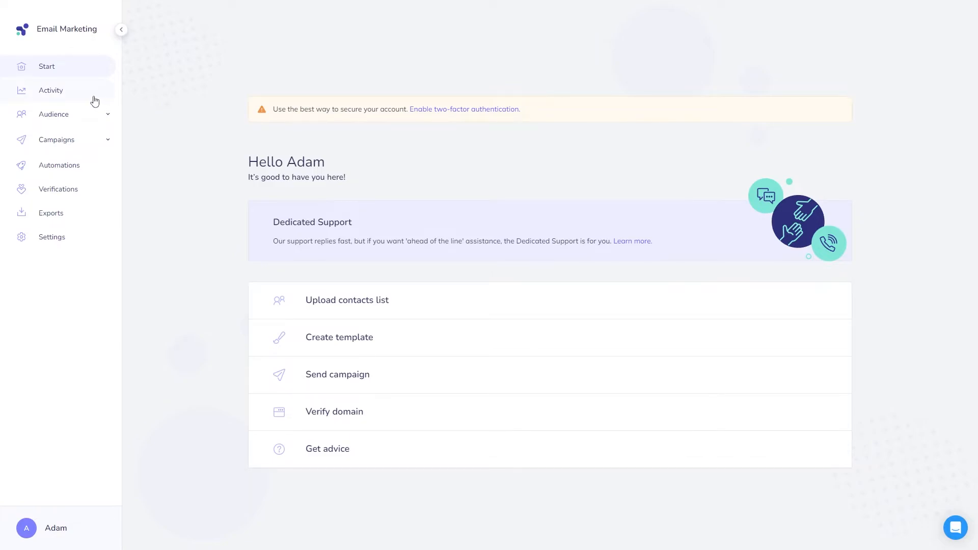
- Visit Activity, Audience > Contacts, then the empty All Campaigns list
{"action": "left_click", "coordinate": [51, 90]}
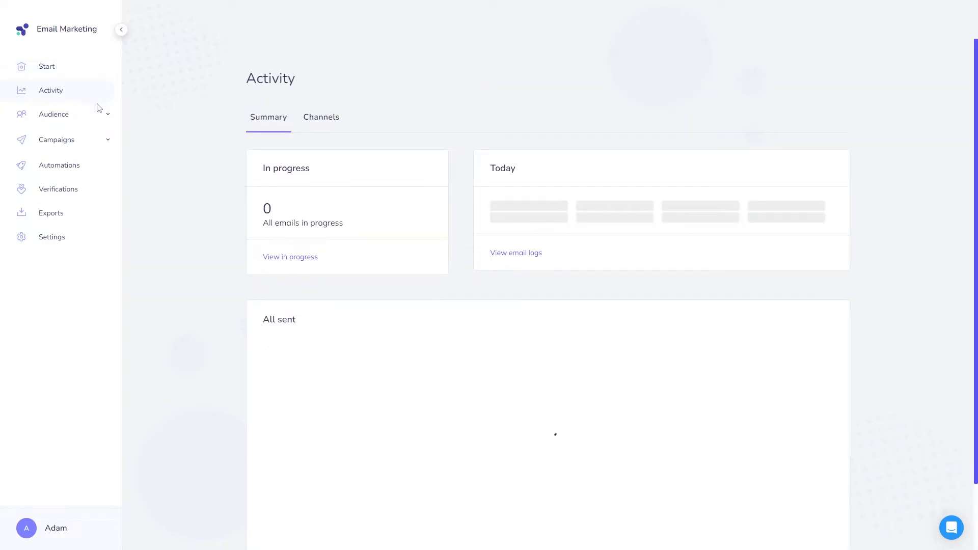
{"action": "left_click", "coordinate": [54, 114]}
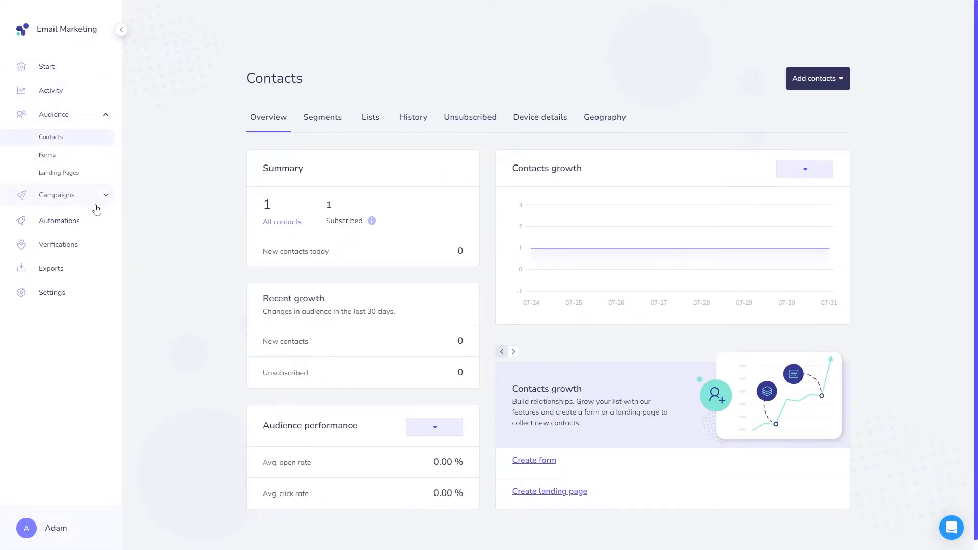
{"action": "left_click", "coordinate": [56, 195]}
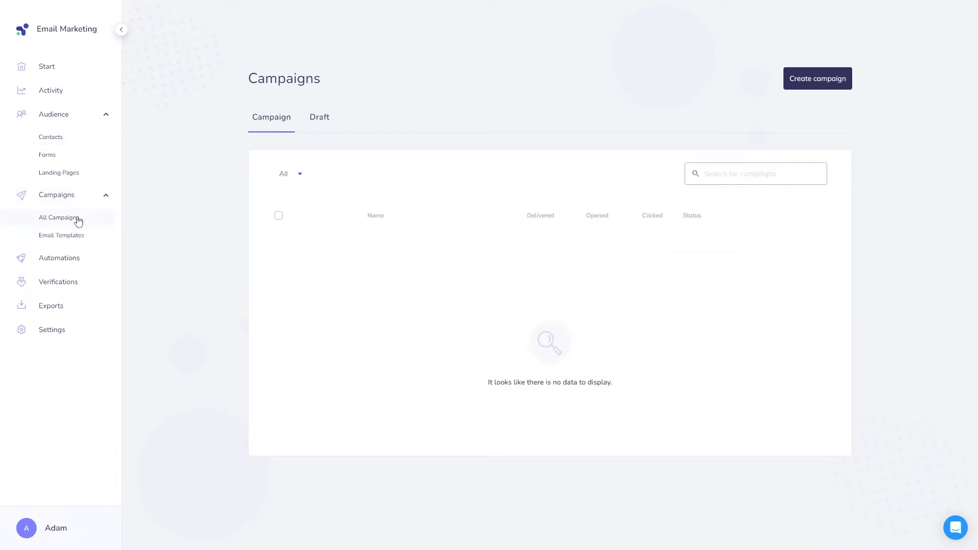
{"action": "mouse_move", "coordinate": [97, 317]}
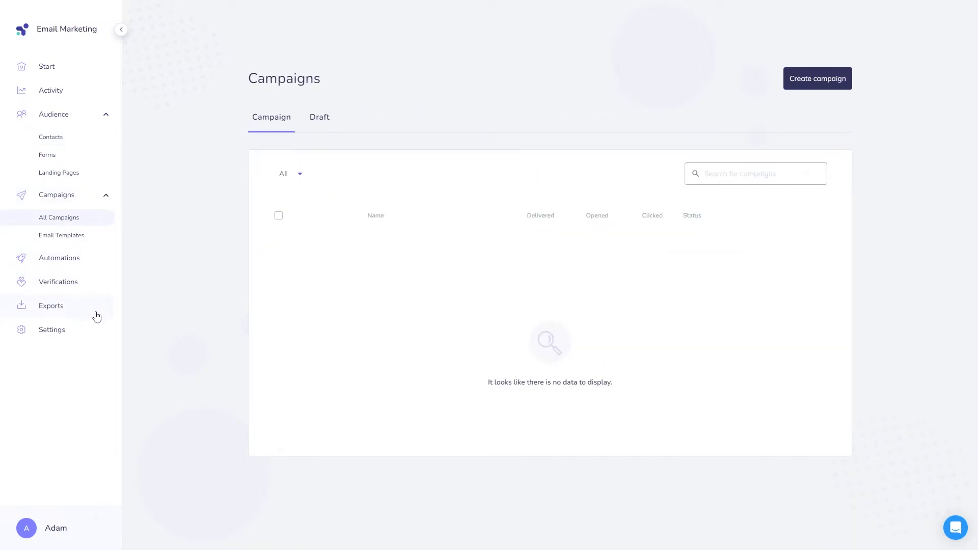
{"action": "mouse_move", "coordinate": [772, 347]}
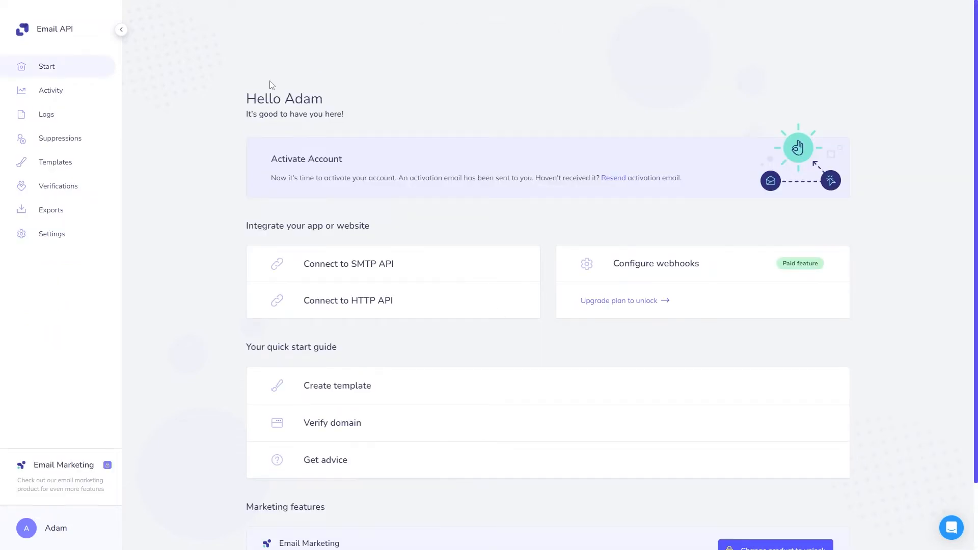
{"action": "mouse_move", "coordinate": [78, 123]}
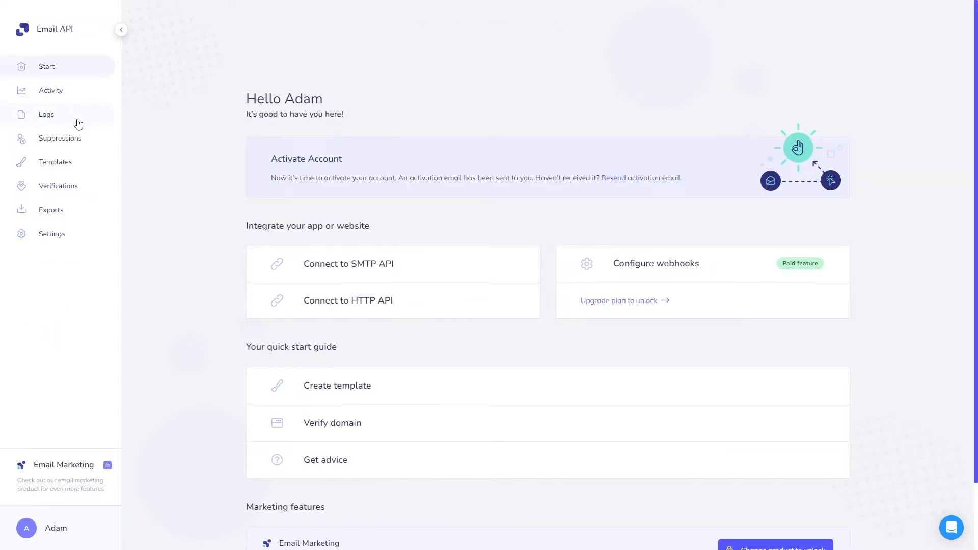
{"action": "mouse_move", "coordinate": [83, 172]}
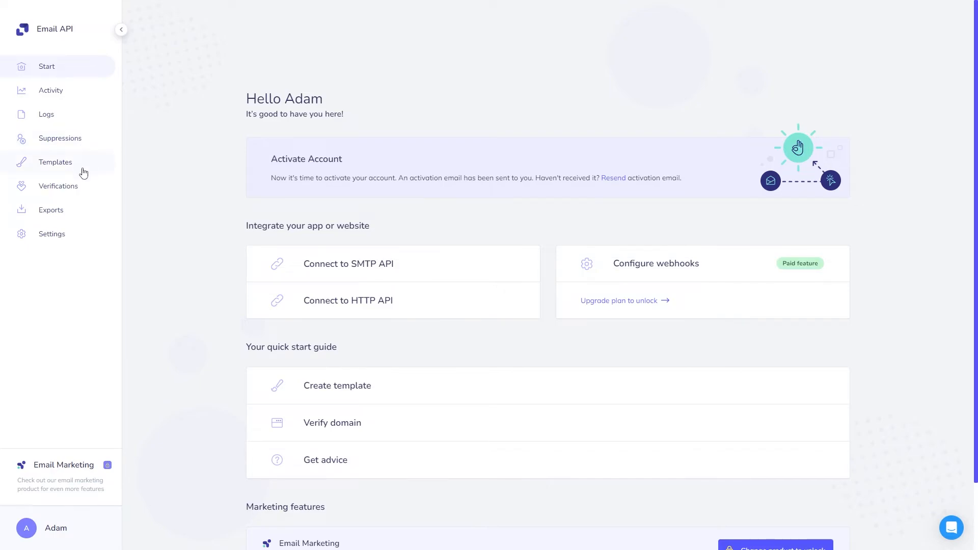
{"action": "mouse_move", "coordinate": [86, 237]}
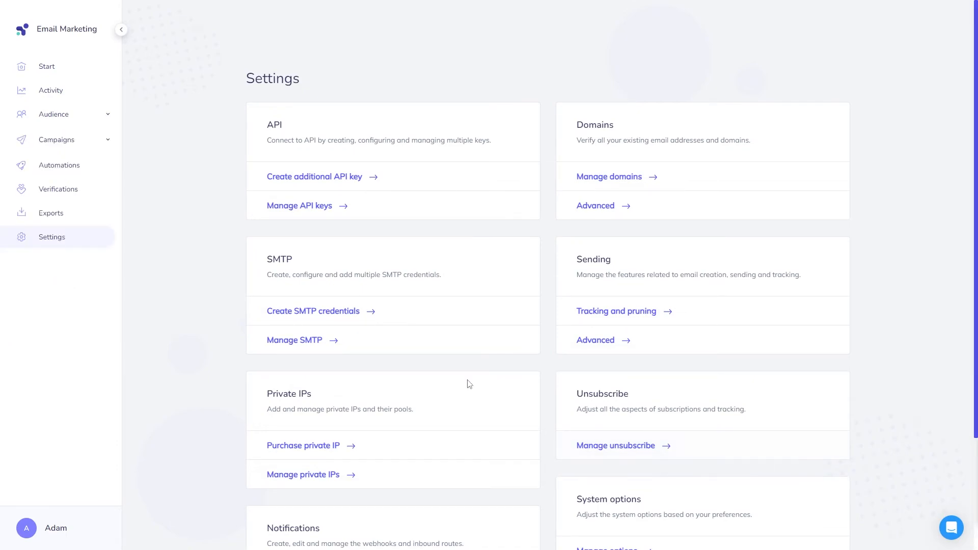
{"action": "mouse_move", "coordinate": [750, 312]}
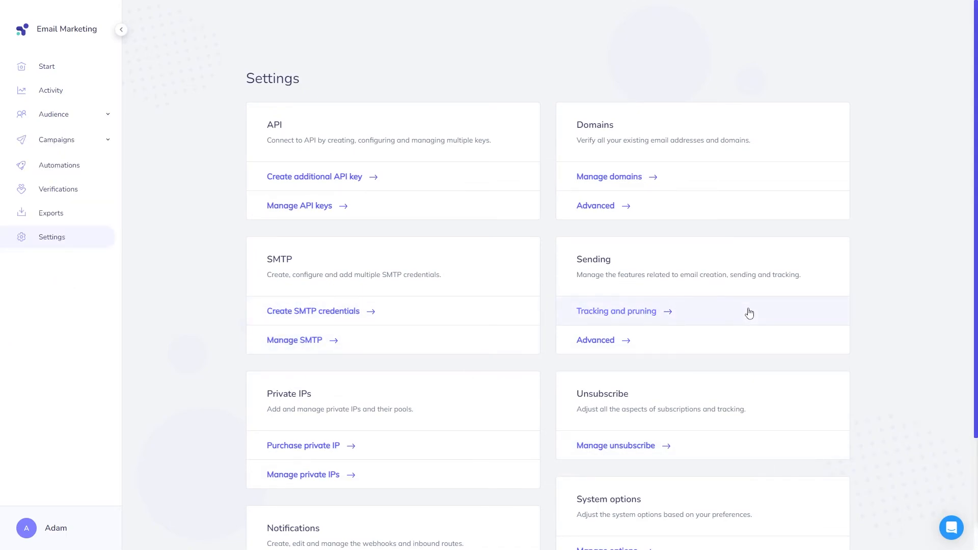
- Open the help widget over the Settings page
{"action": "left_click", "coordinate": [950, 527]}
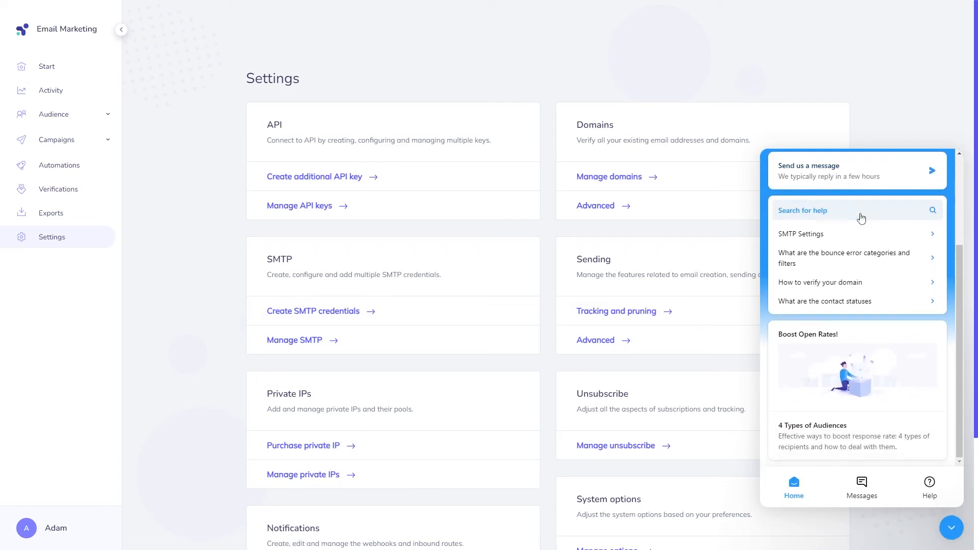
{"action": "mouse_move", "coordinate": [870, 347]}
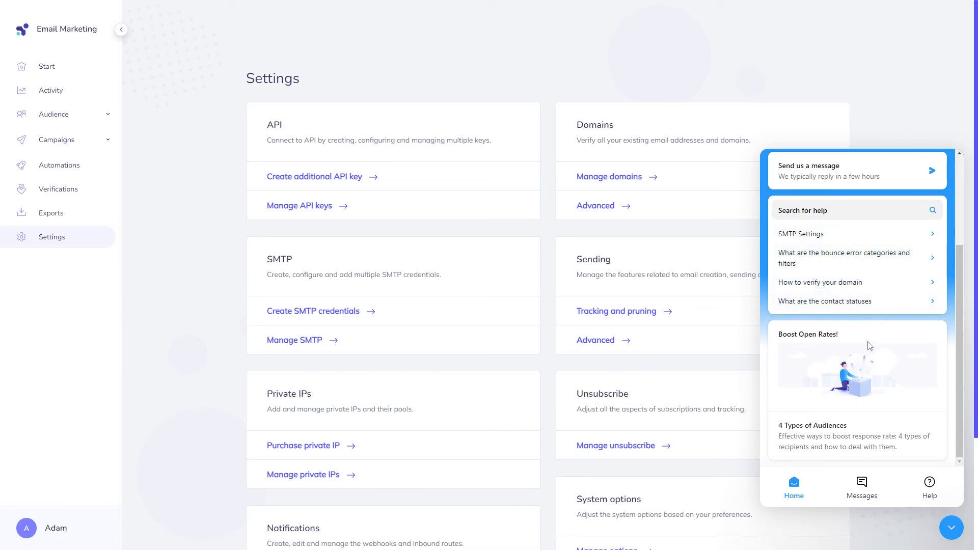